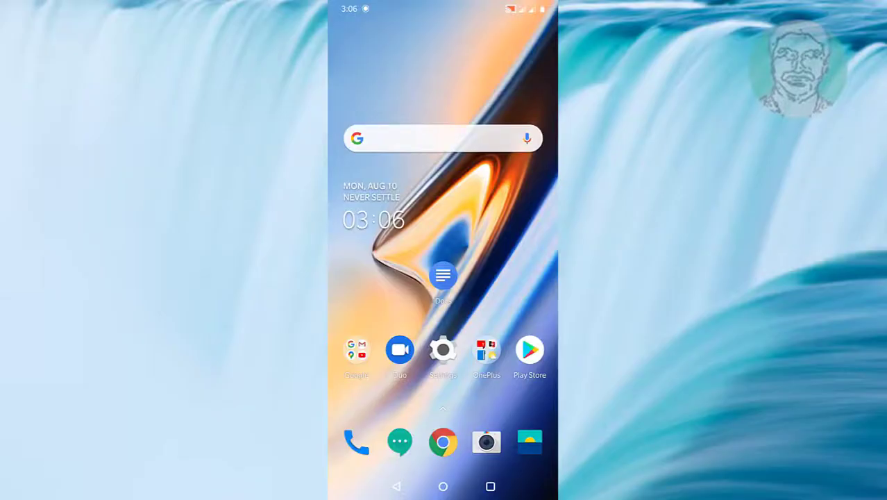
Open Google Pay, review the bank account under the profile's Payment Methods, then return home.
scroll("left", 3)
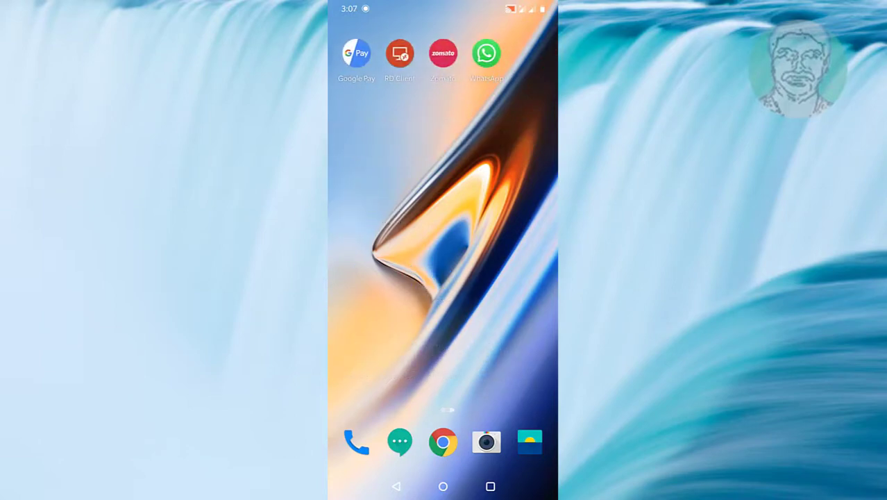
left_click(356, 53)
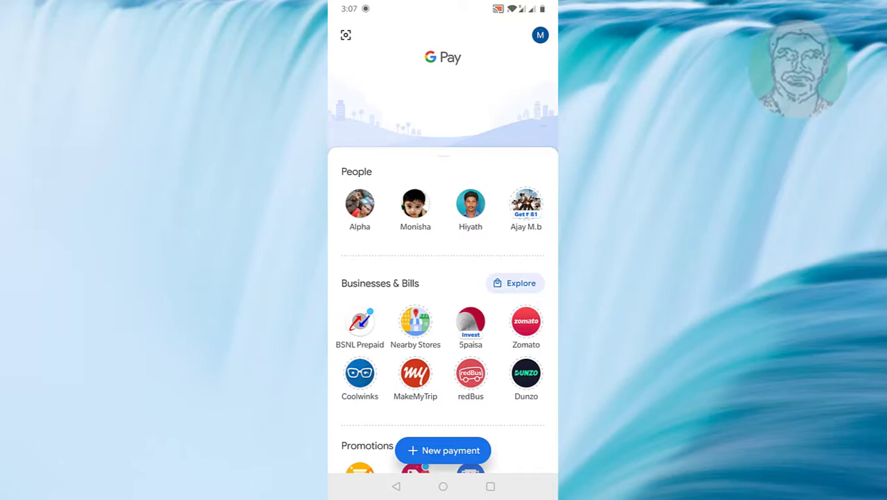
scroll("down", 3)
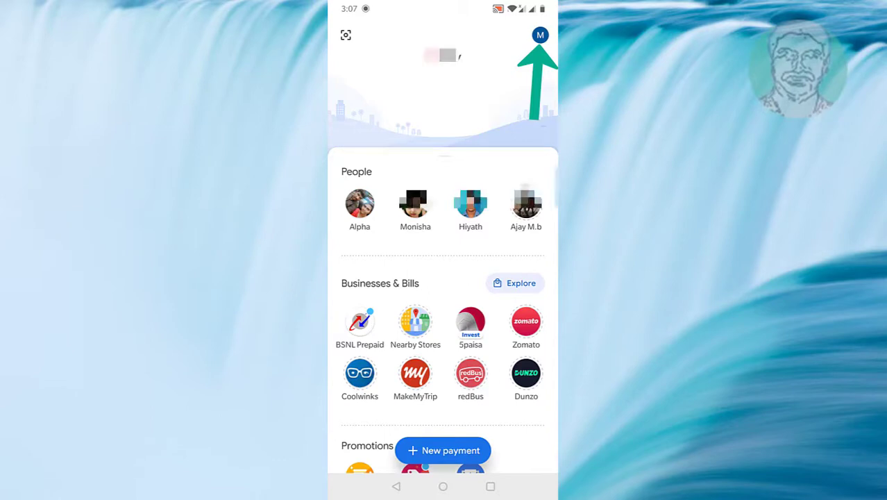
left_click(540, 35)
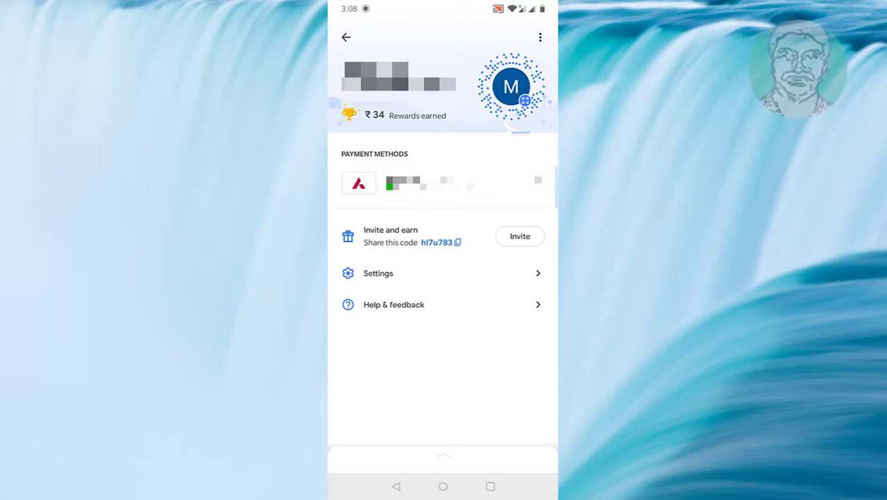
left_click(443, 486)
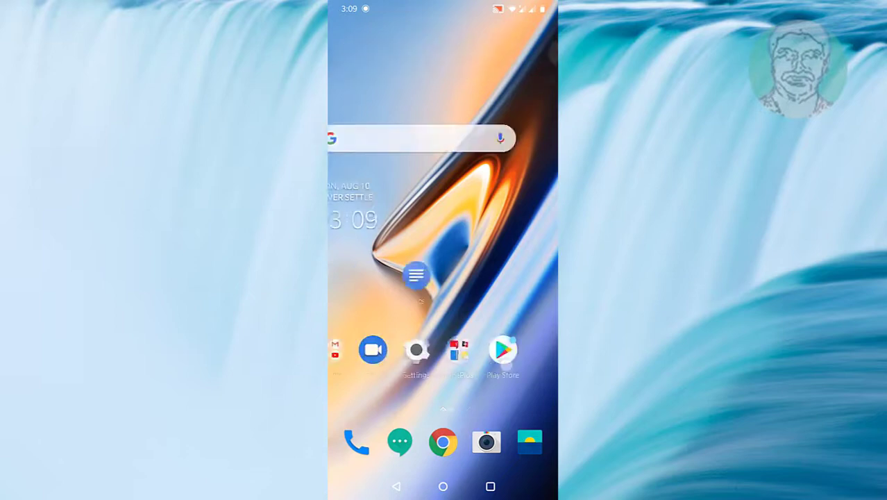
Go to Settings > Apps & notifications > Google Pay app info.
left_click(418, 349)
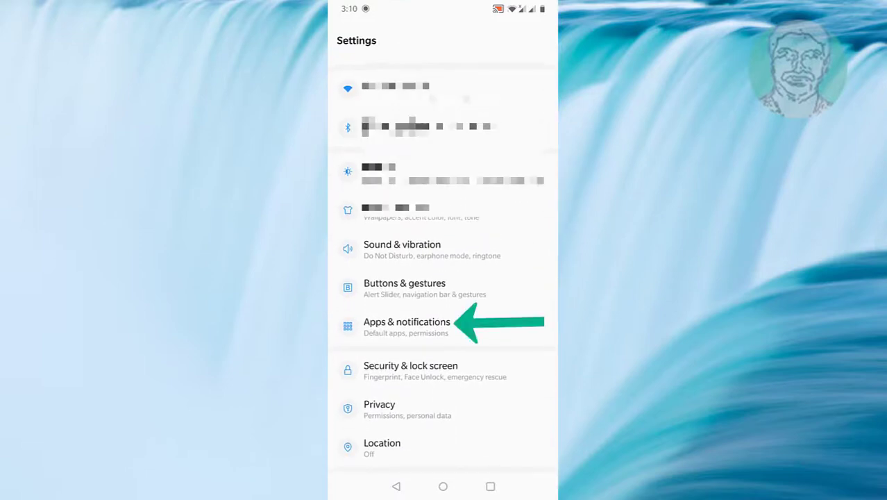
left_click(407, 321)
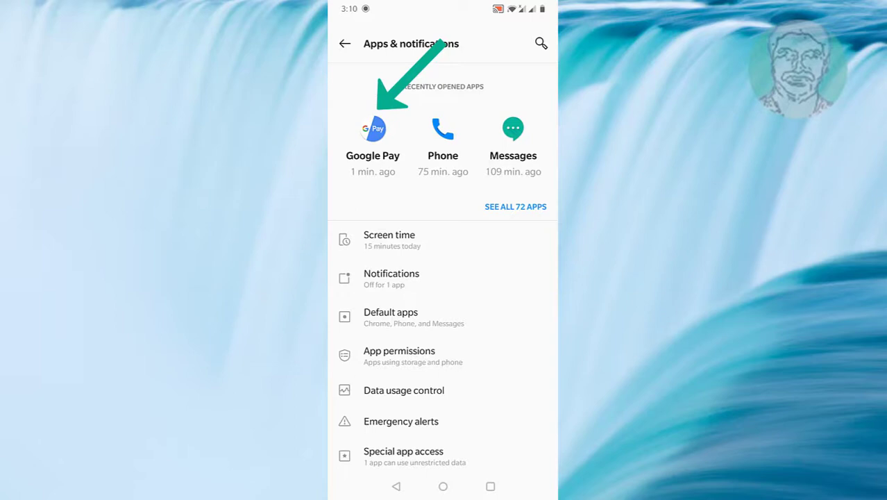
left_click(373, 142)
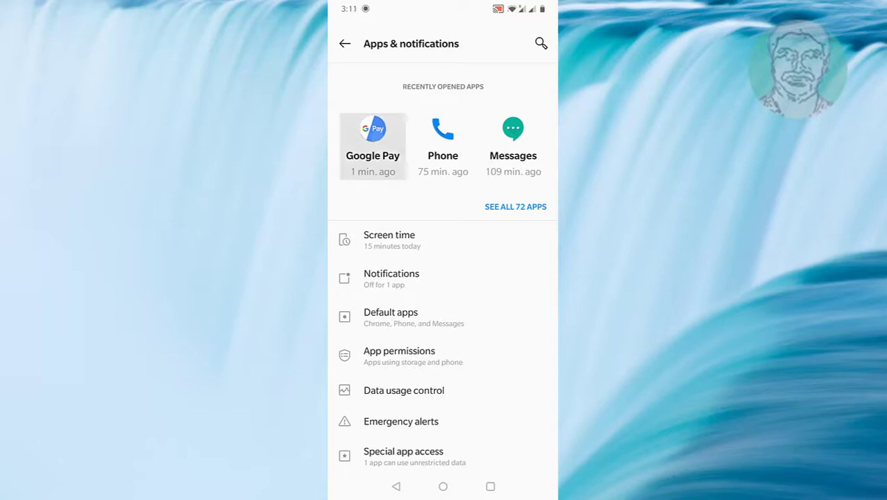
left_click(373, 146)
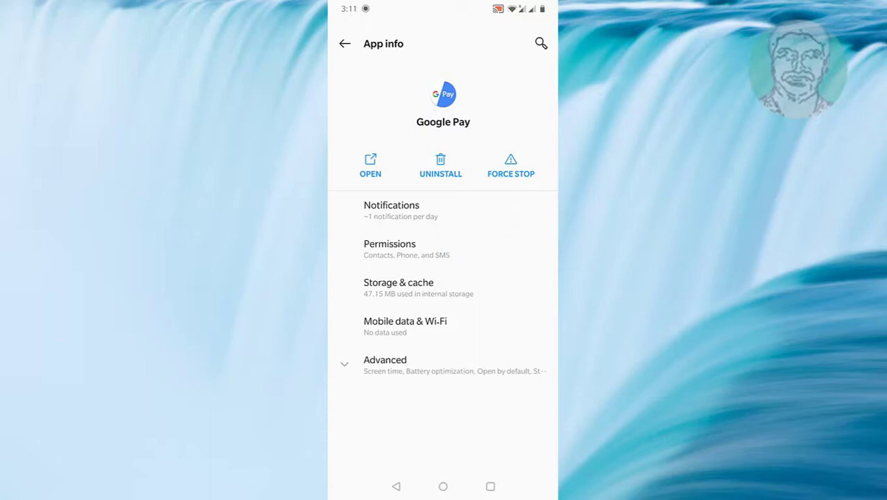
Clear Google Pay's storage and cache from Storage & cache, then return home.
left_click(398, 287)
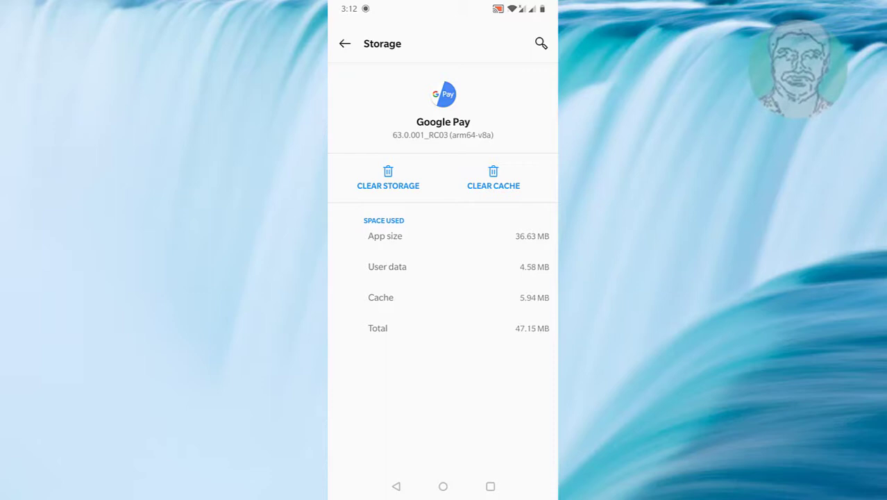
left_click(388, 177)
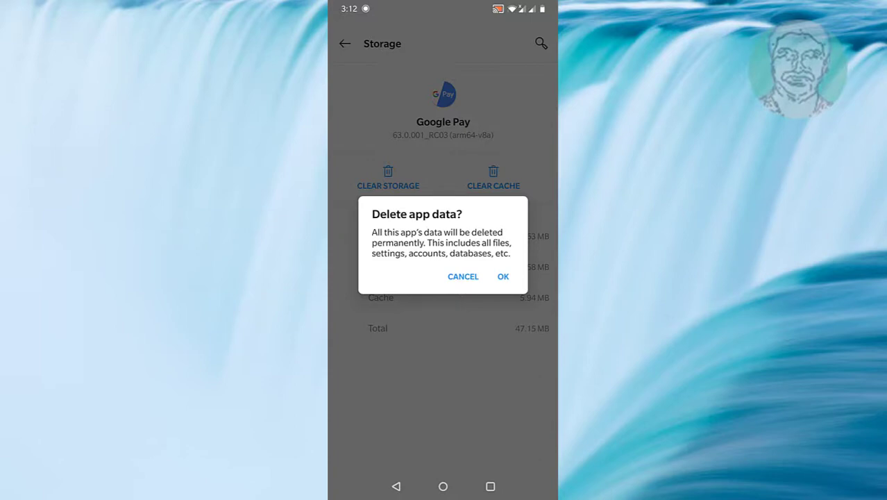
left_click(502, 277)
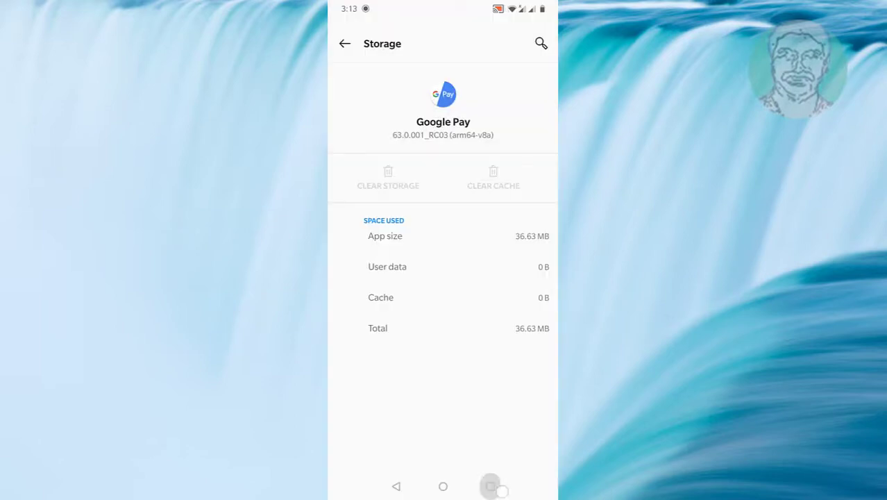
left_click(443, 486)
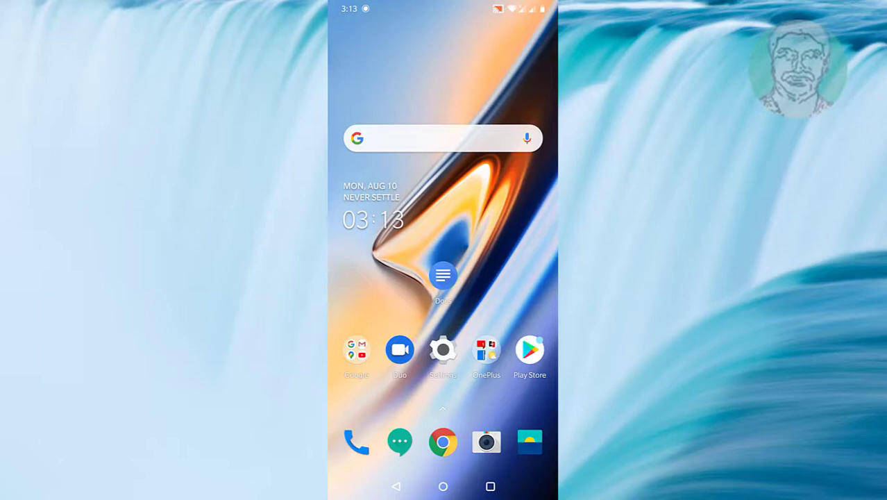
Relaunch Google Pay, confirm phone number and name, keep the screen lock, and dismiss the tip.
scroll("left", 3)
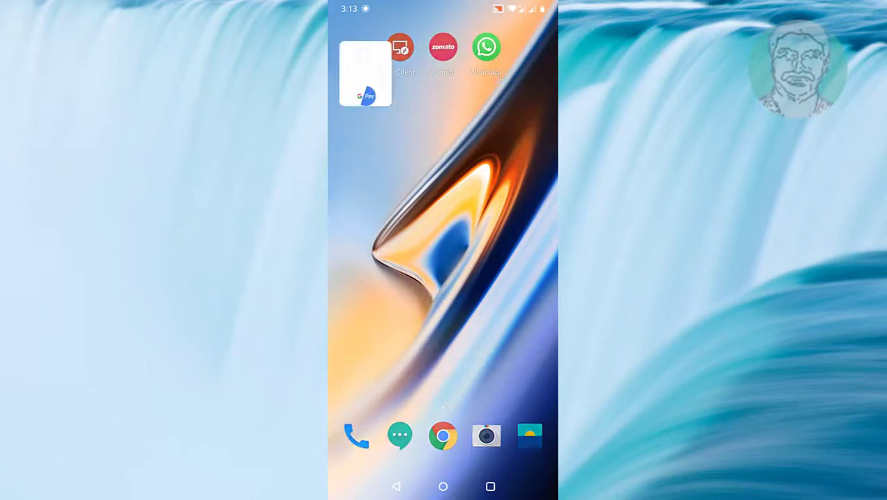
left_click(366, 74)
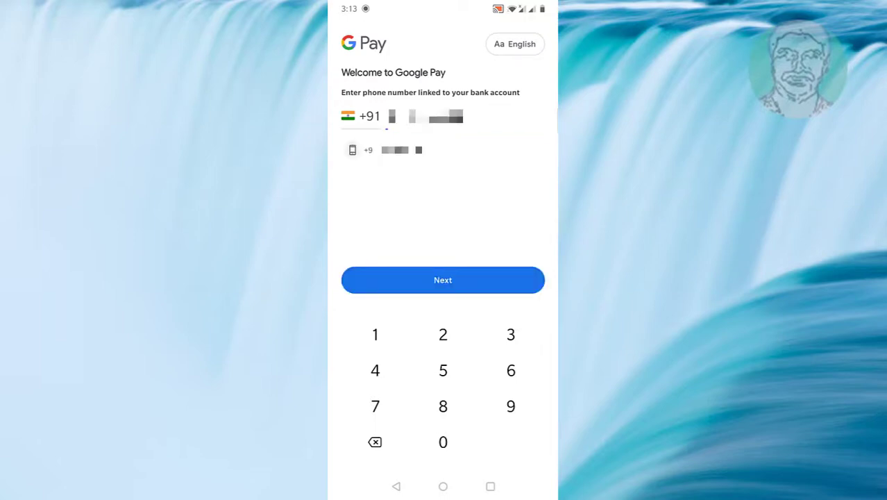
left_click(443, 280)
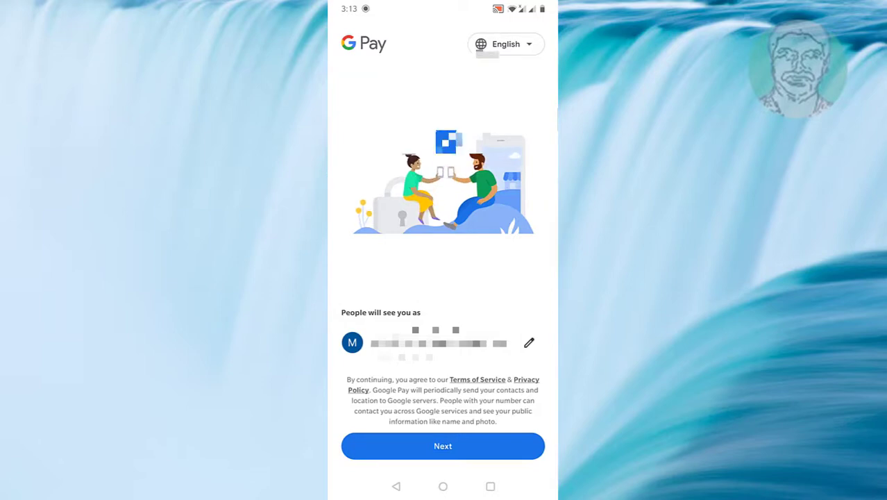
left_click(443, 446)
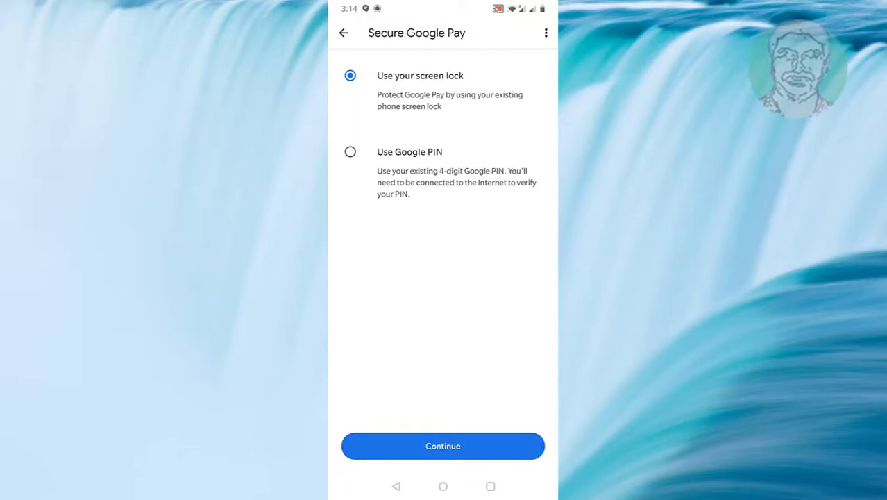
left_click(443, 446)
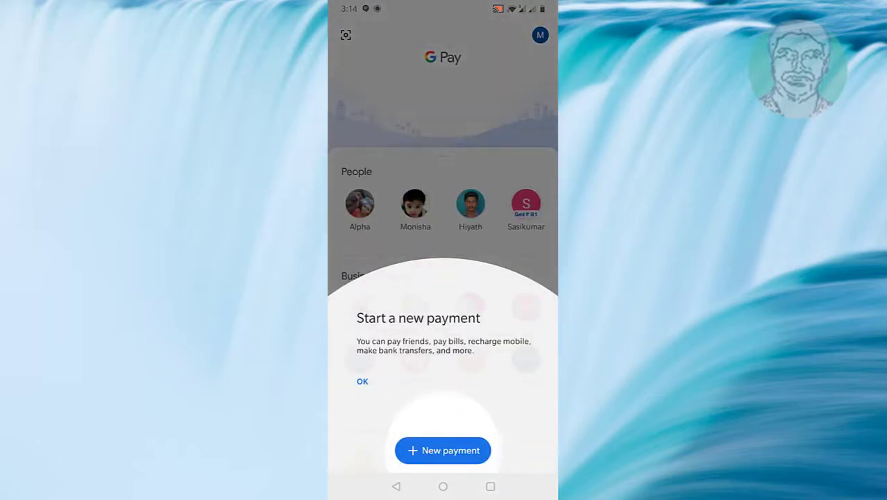
left_click(363, 381)
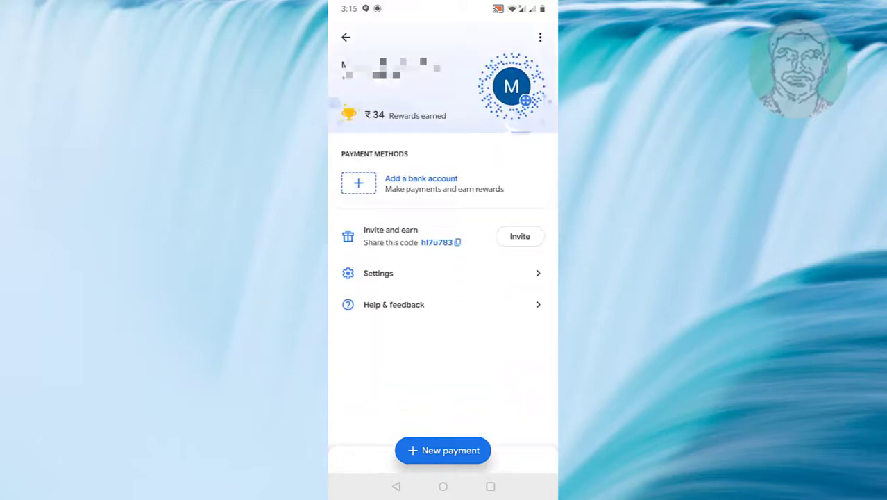
Add Axis Bank as a bank account, allow phone call permission, and send the verification SMS.
left_click(442, 450)
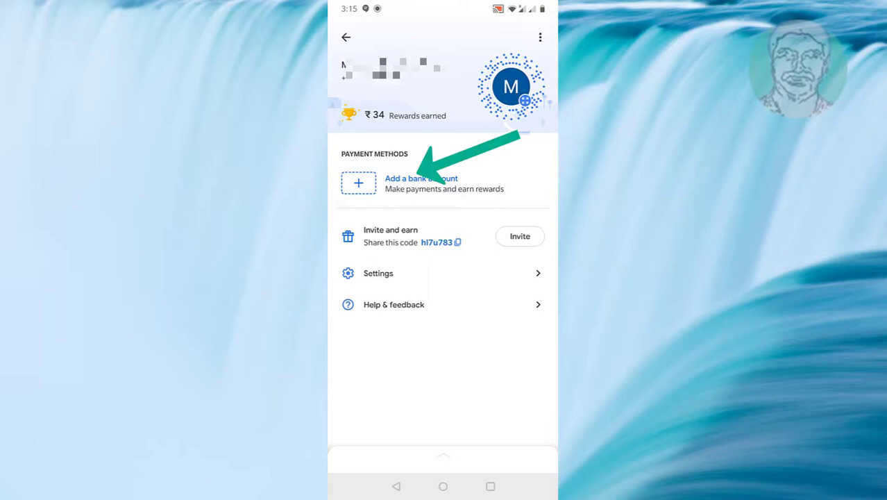
left_click(422, 178)
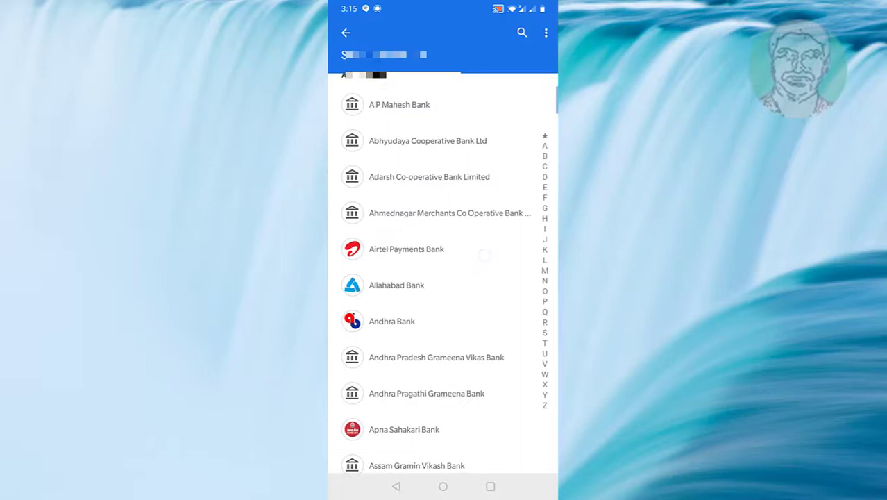
scroll("down", 3)
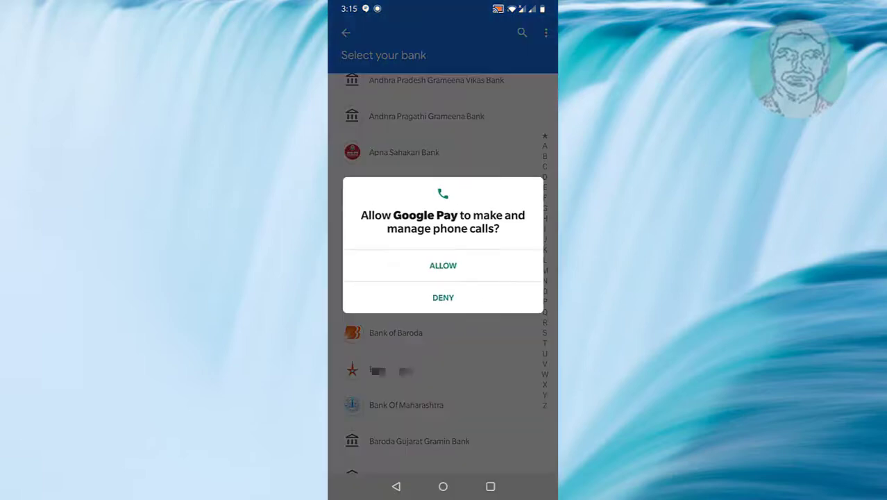
left_click(443, 265)
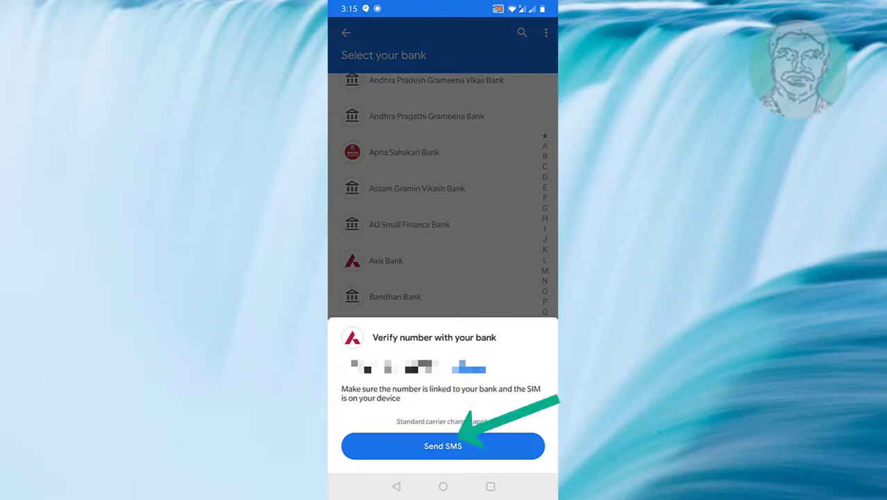
left_click(443, 445)
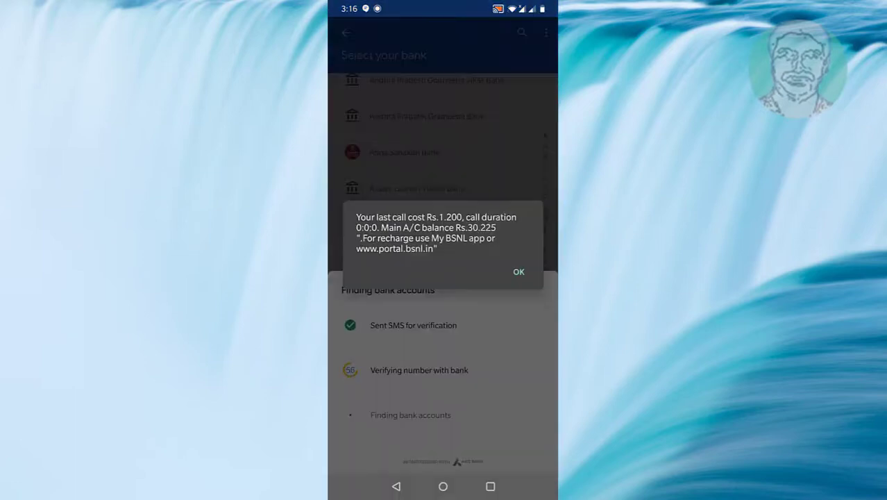
Dismiss the carrier notice, confirm linking the Axis Bank account, and go back to payments.
left_click(519, 272)
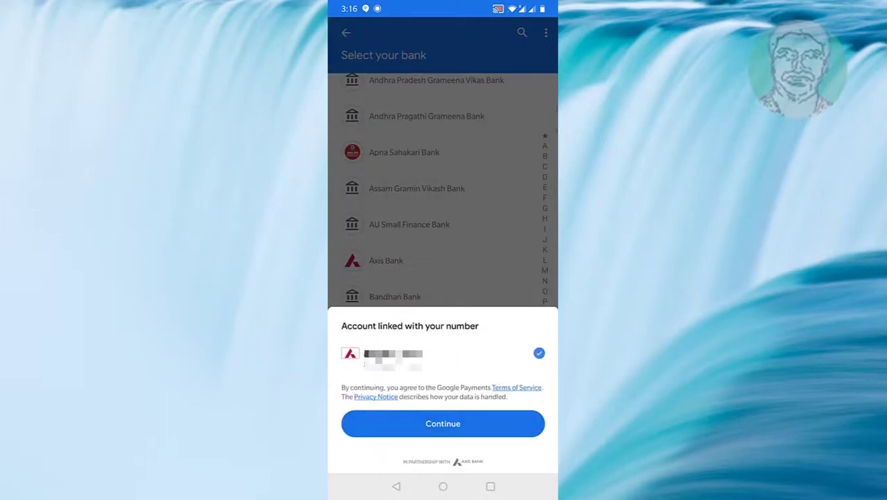
left_click(443, 424)
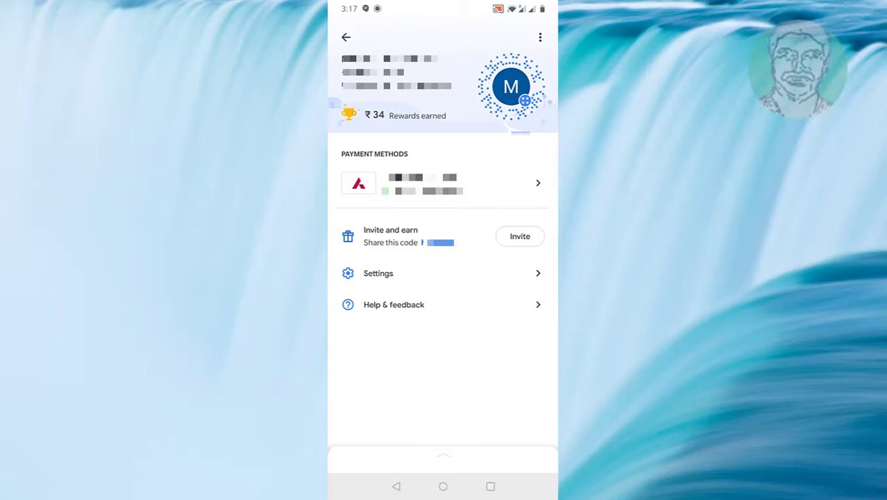
left_click(346, 37)
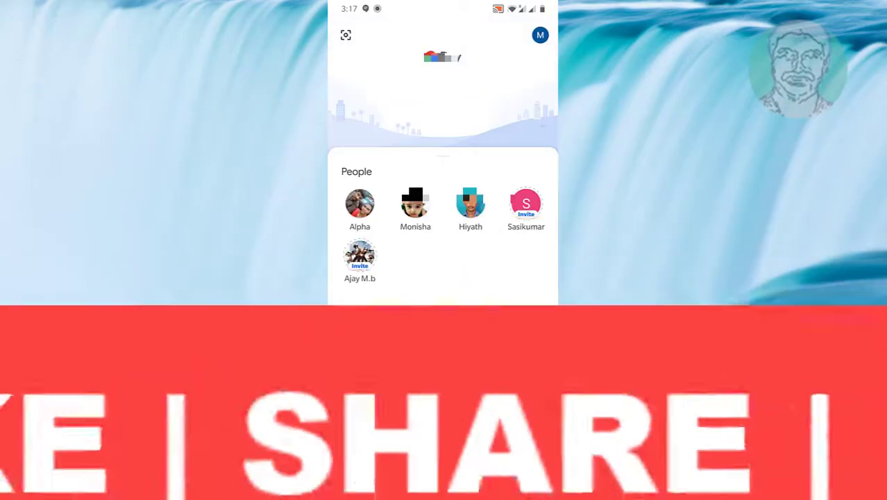